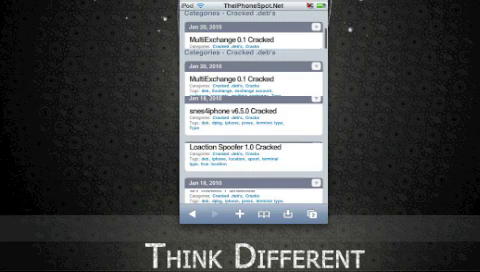
Scroll the cracked apps list down to the older LocationSpoofer entry.
scroll(down, 3)
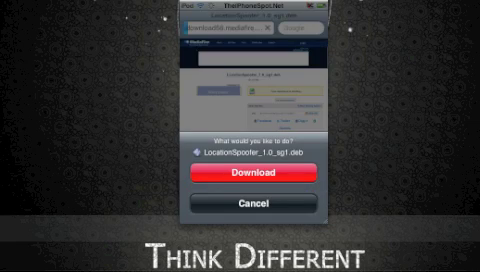
Start downloading the LocationSpoofer .deb from the Safari prompt.
click(240, 172)
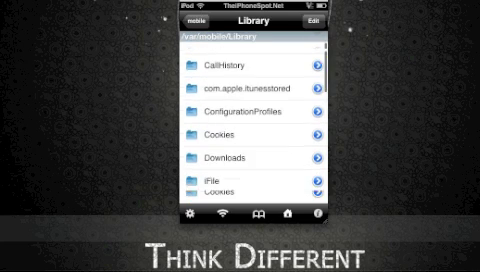
Go into the Downloads folder holding the LocationSpoofer package.
click(212, 156)
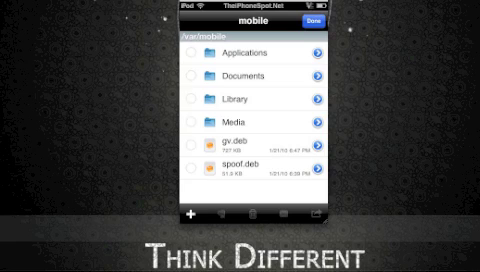
Leave iFile and move to the MobileTerminal command prompt.
click(310, 18)
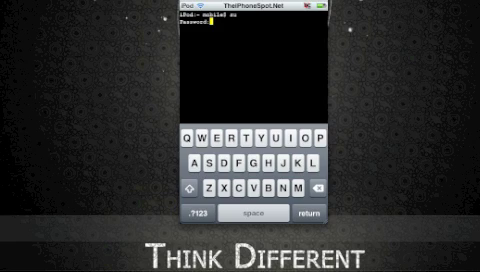
Log in as root with su and run dpkg -i spoof.deb to install the package.
key(Return)
text(dpkg -)
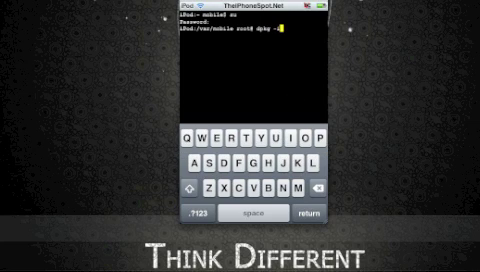
text(i spoof.deb)
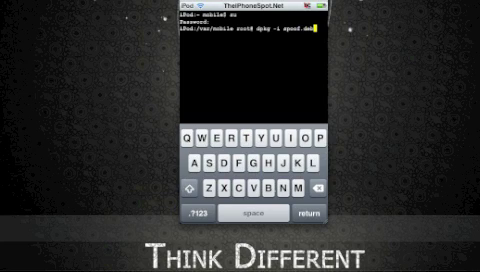
key(return)
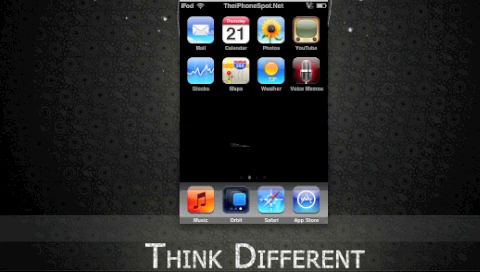
scroll(left, 3)
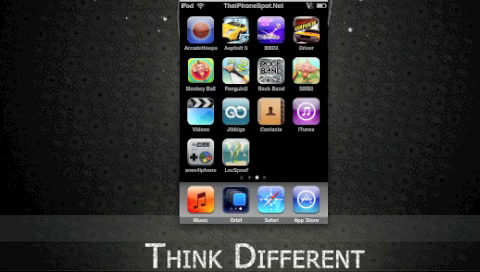
scroll(left, 3)
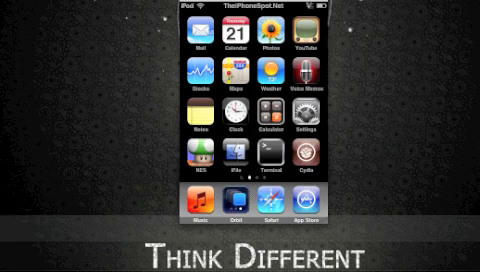